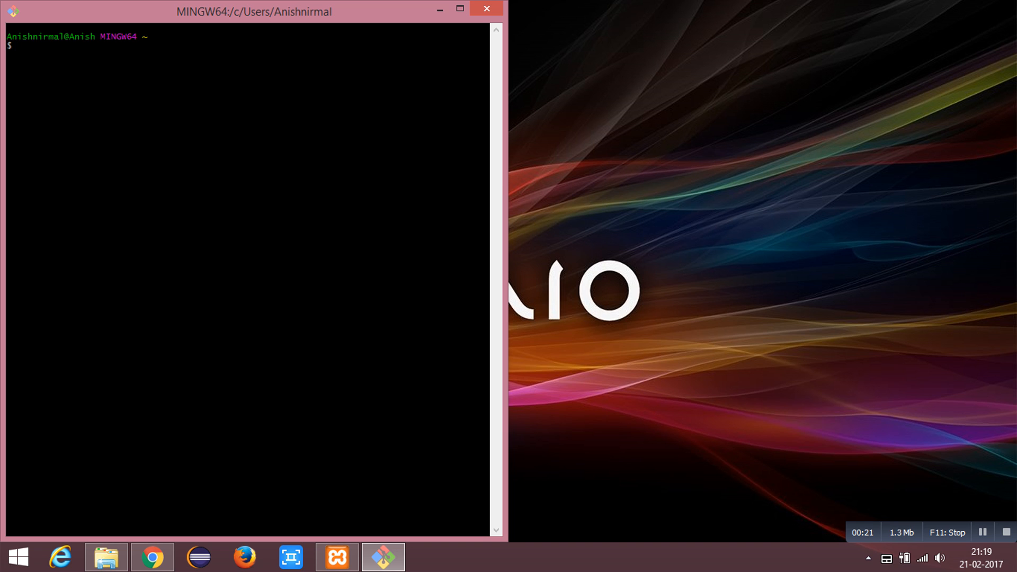
Change the working directory to /c/xampp/htdocs/
{"action": "type", "text": "cd /"}
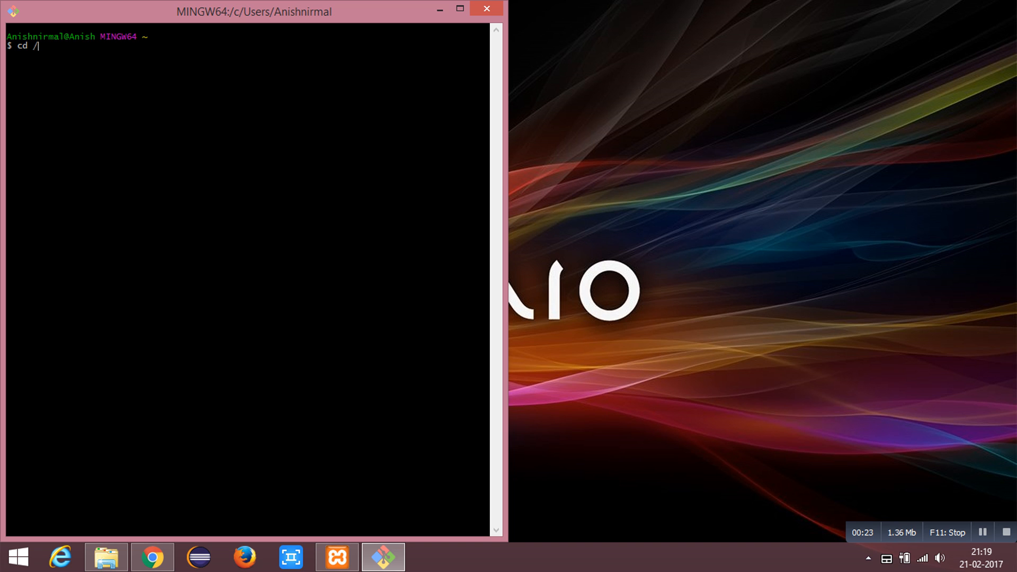
{"action": "type", "text": "c"}
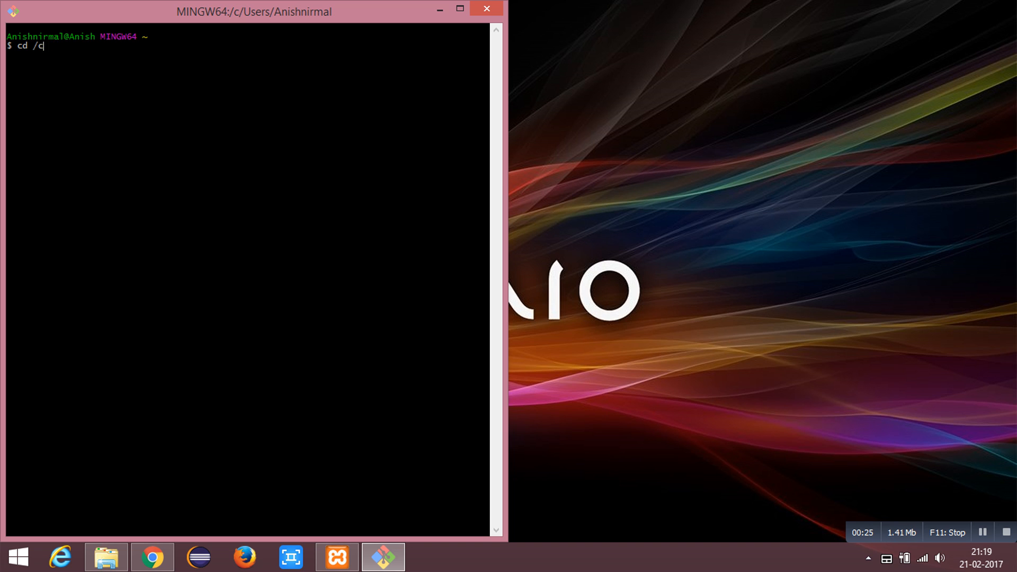
{"action": "type", "text": "xampp/"}
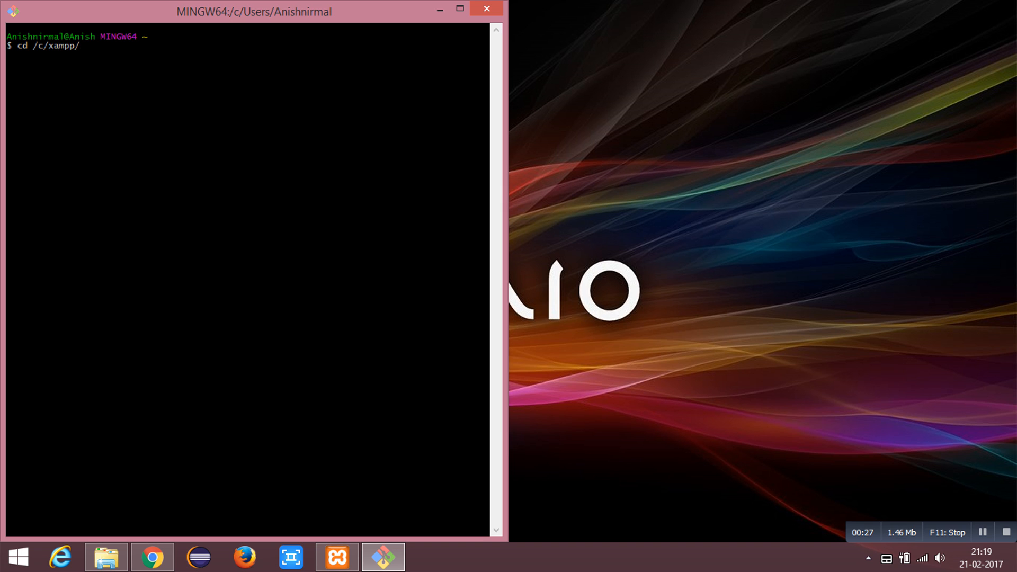
{"action": "type", "text": "htdocs/"}
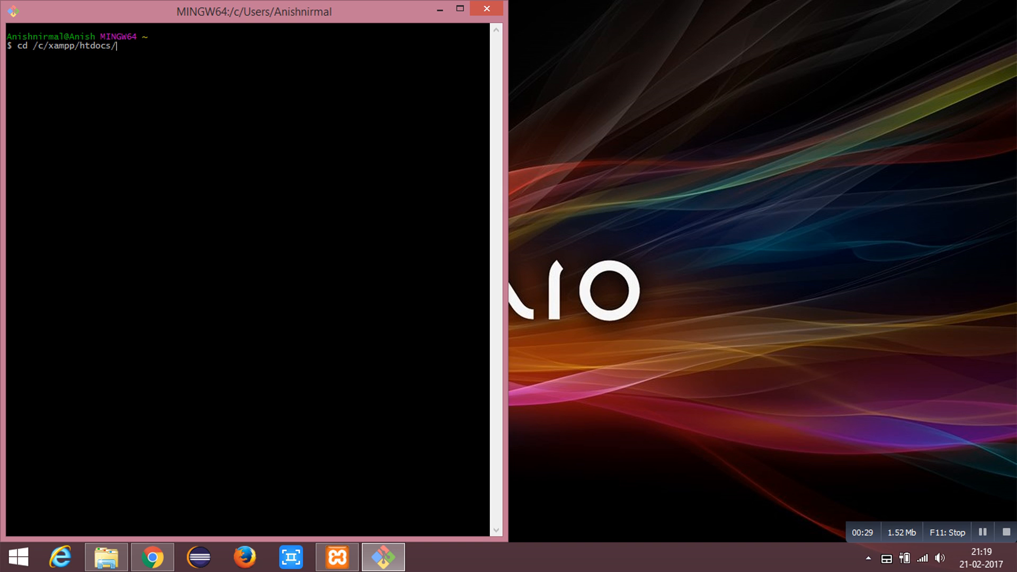
Download Drupal 8 with drush dl, retrying after the misspelled drupa-8 attempt fails
{"action": "type", "text": "drush dl dru"}
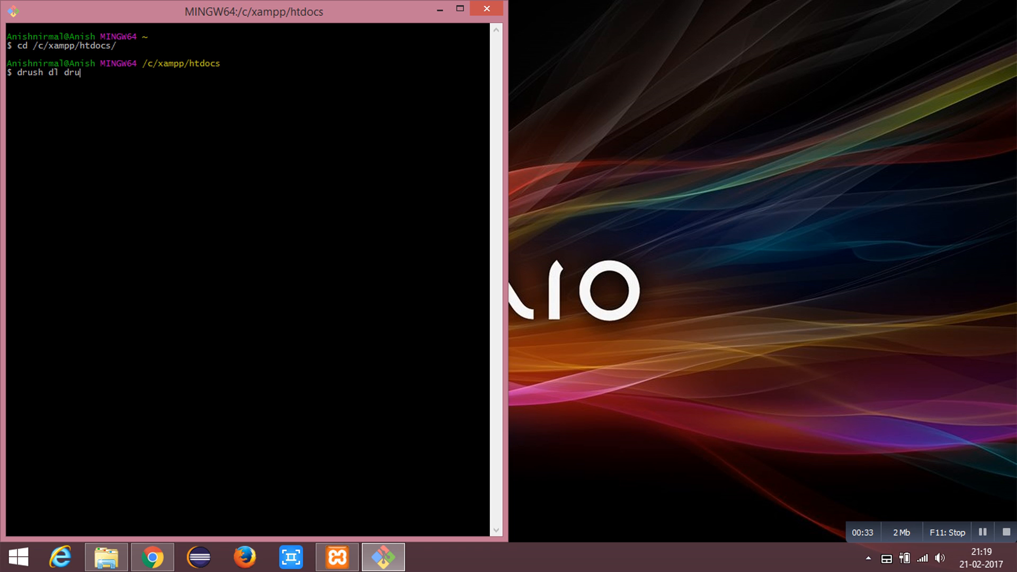
{"action": "type", "text": "pa-8"}
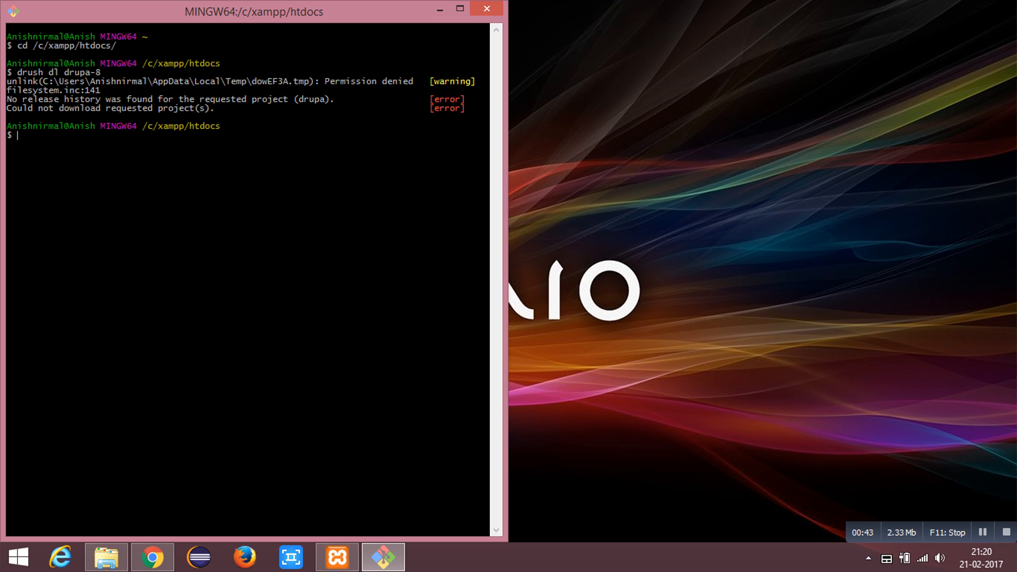
{"action": "type", "text": "drush dl drupa-8"}
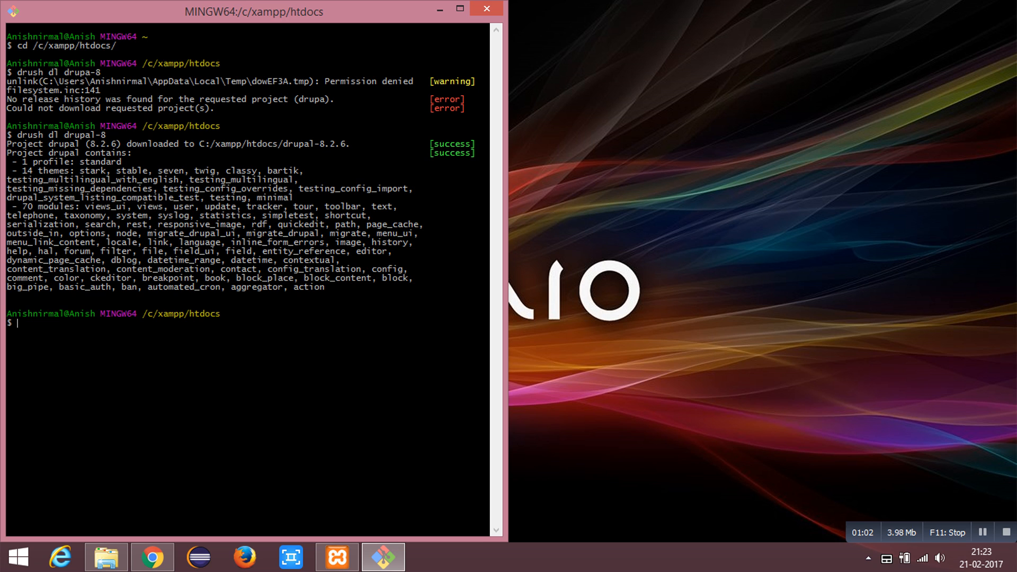
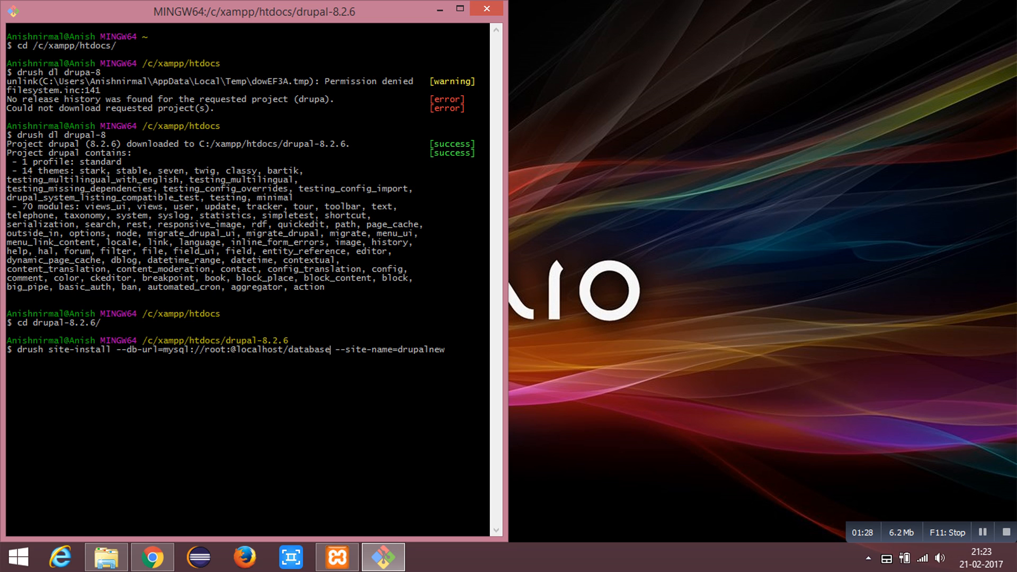
Change into the drupal-8.2.6/ directory
{"action": "key", "text": "BackSpace"}
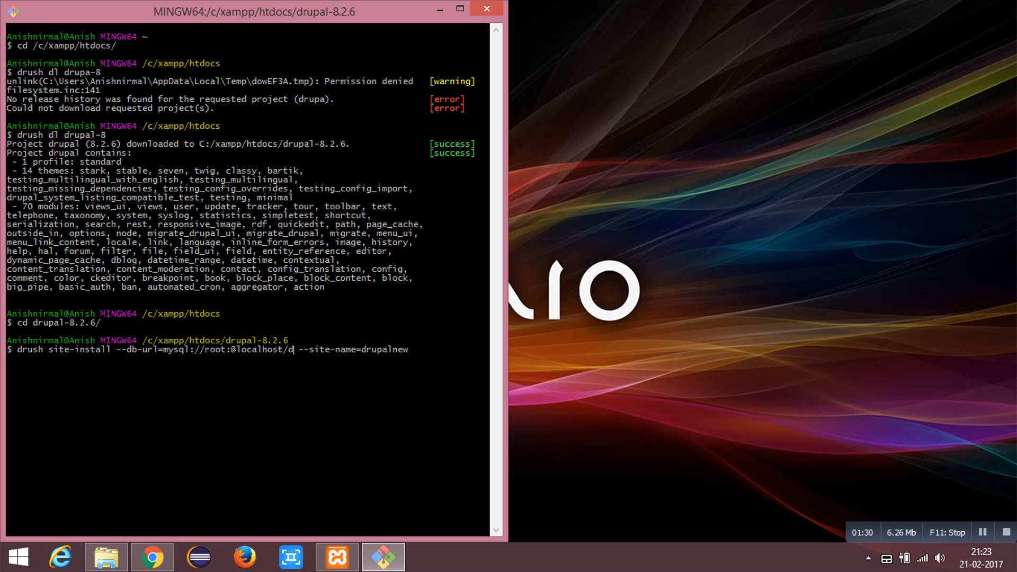
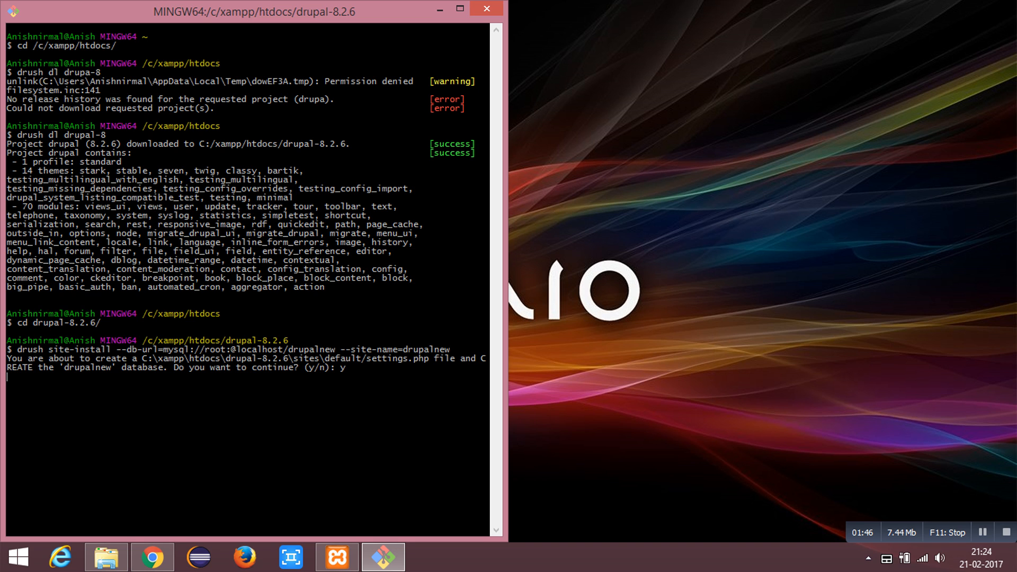
{"action": "key", "text": "enter"}
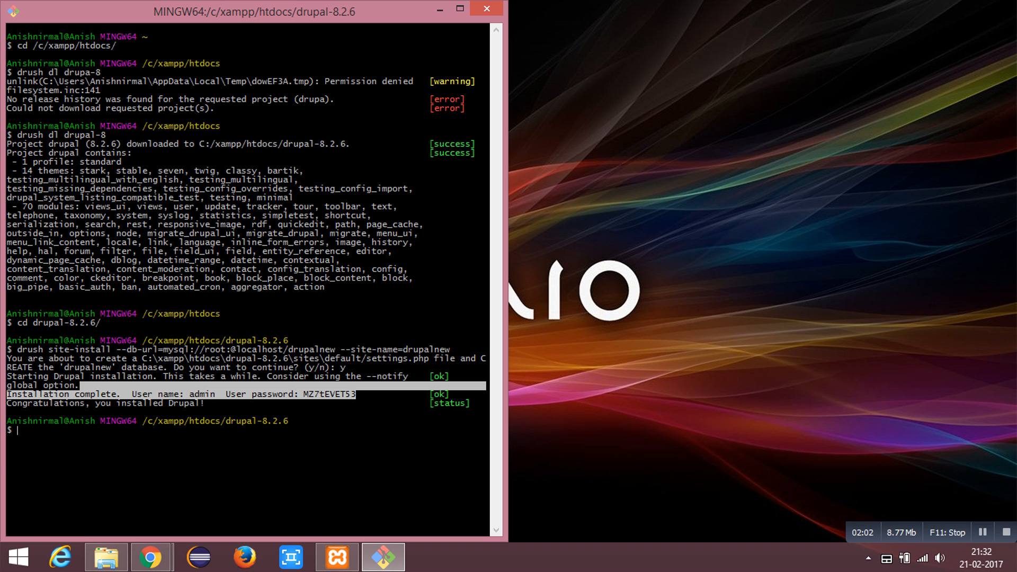
Switch to Chrome and load localhost/drupal8-.2.6, which returns Object not found
{"action": "left_click", "coordinate": [150, 557]}
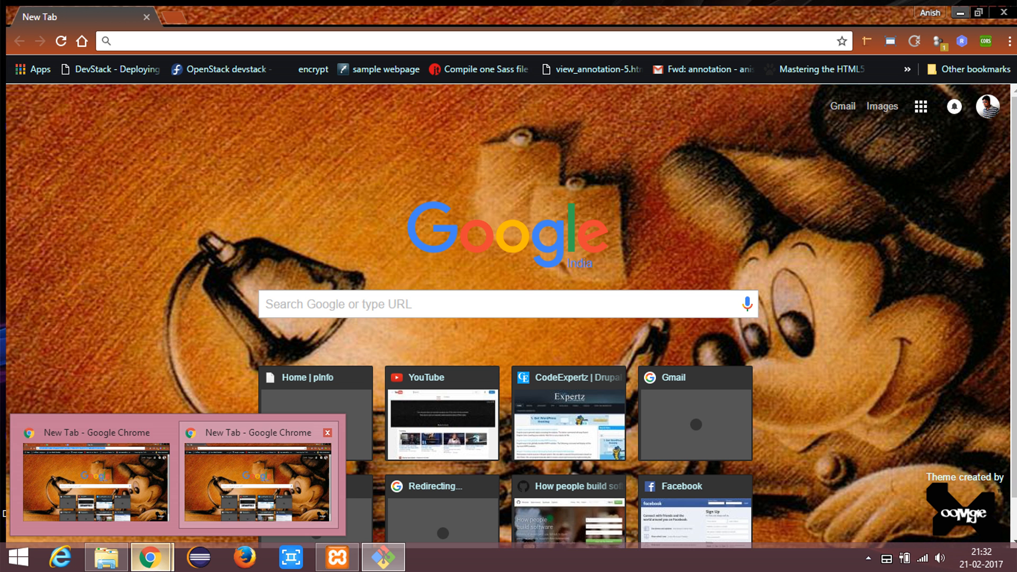
{"action": "type", "text": "localhost/"}
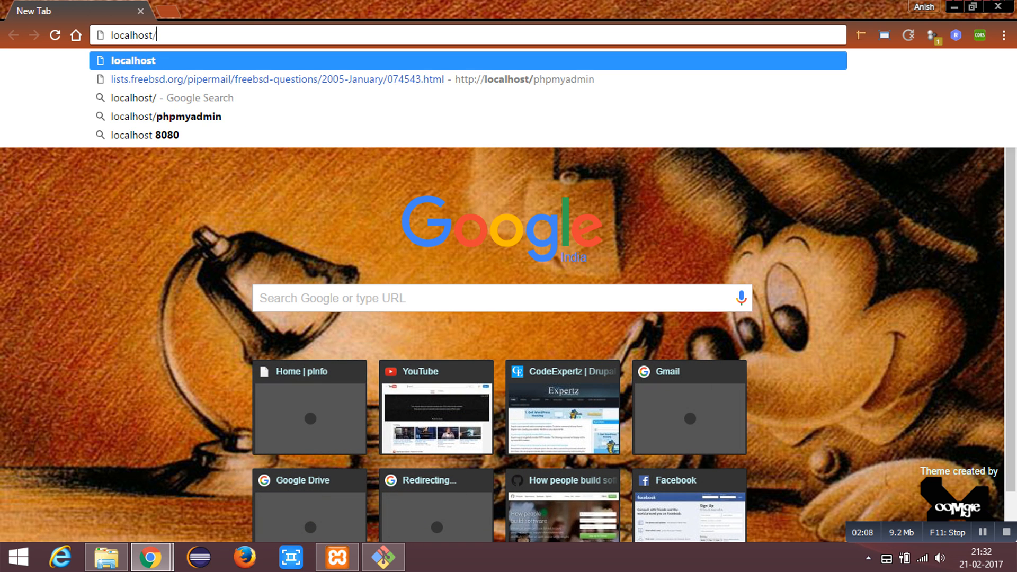
{"action": "type", "text": "drupal8."}
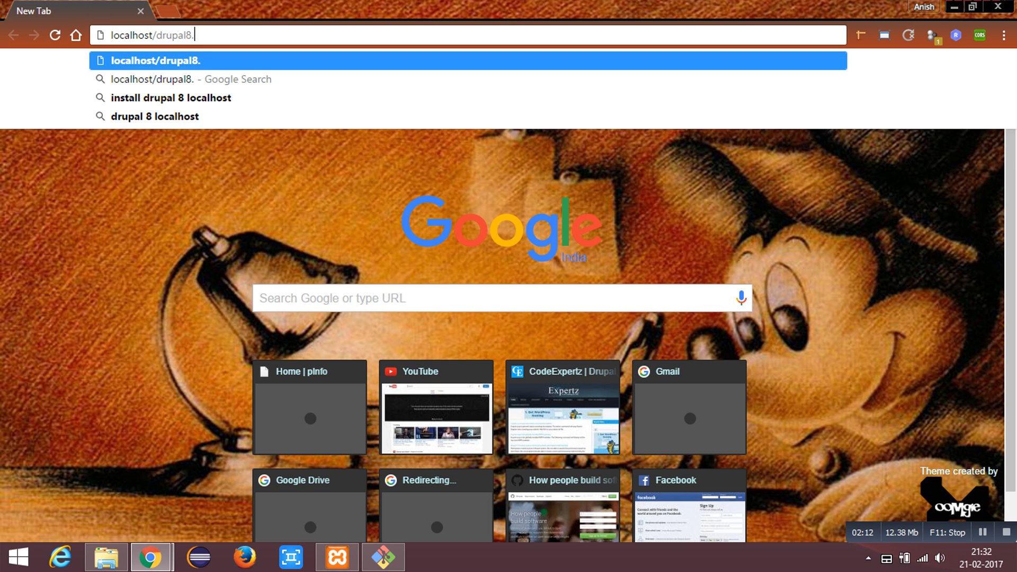
{"action": "type", "text": "2.6"}
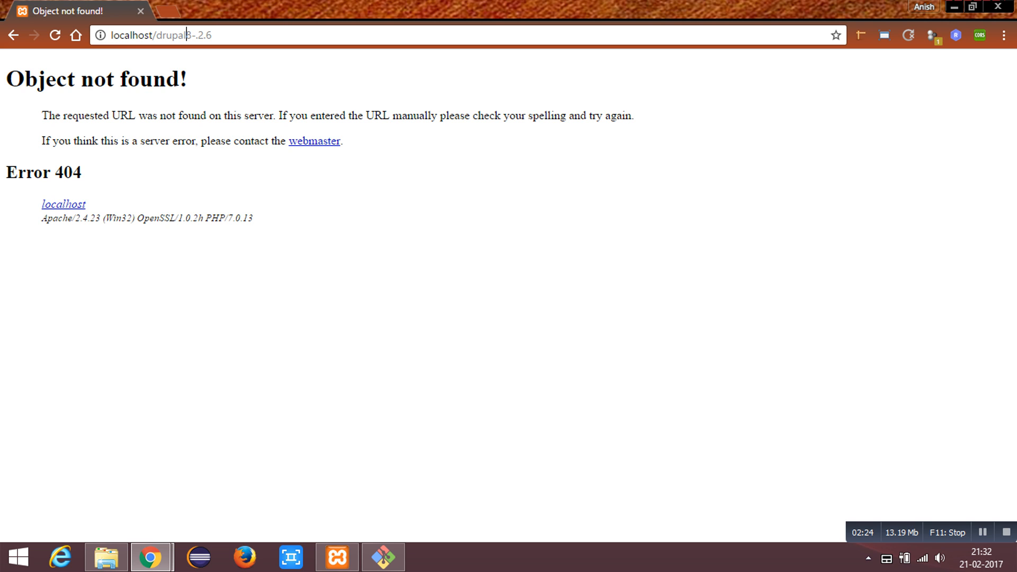
Correct the address to localhost/drupal-8.2.6 and reach the login page as admin
{"action": "key", "text": "Backspace"}
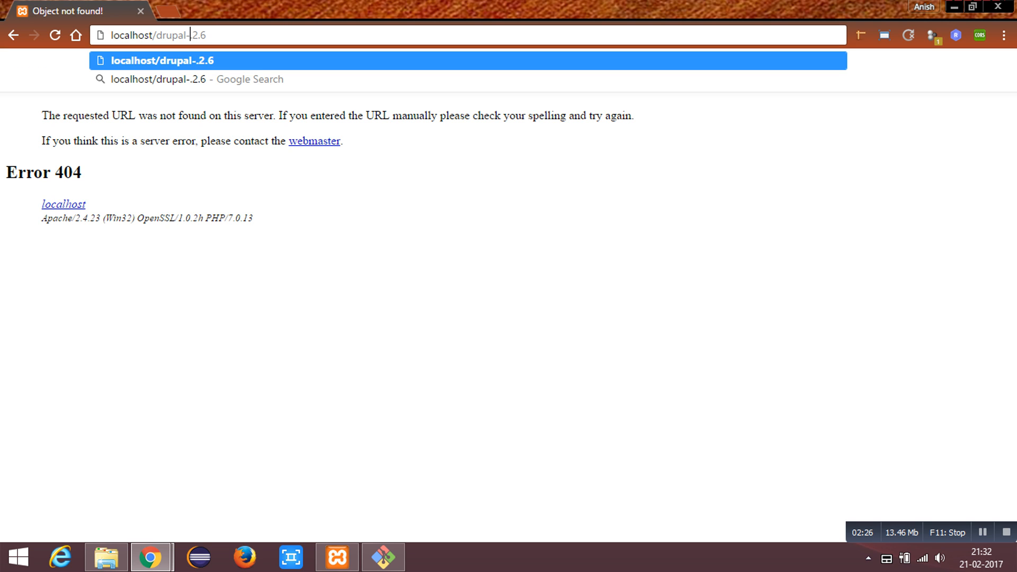
{"action": "type", "text": "8"}
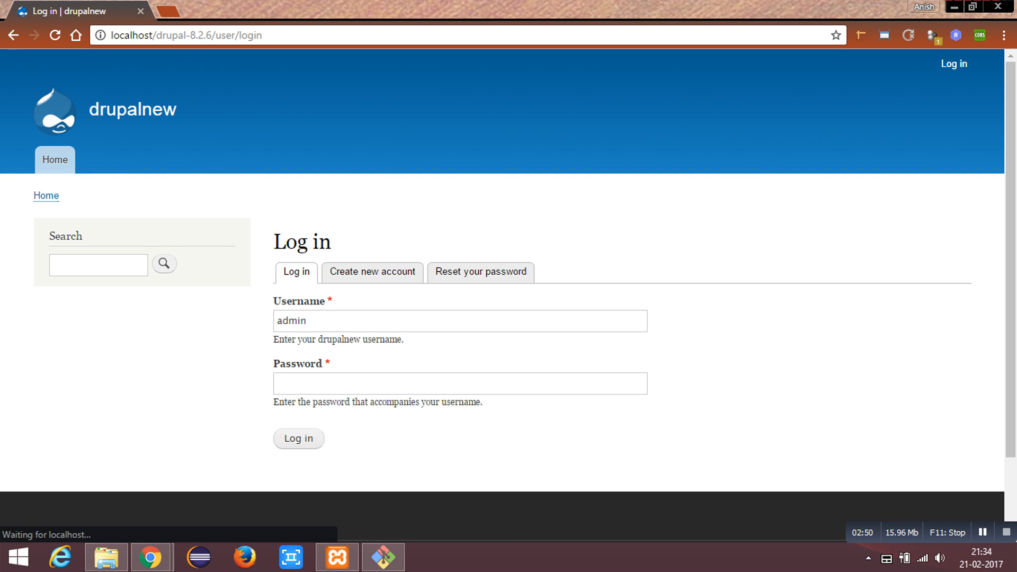
Enter the admin account's password and submit the login form
{"action": "left_click", "coordinate": [460, 384]}
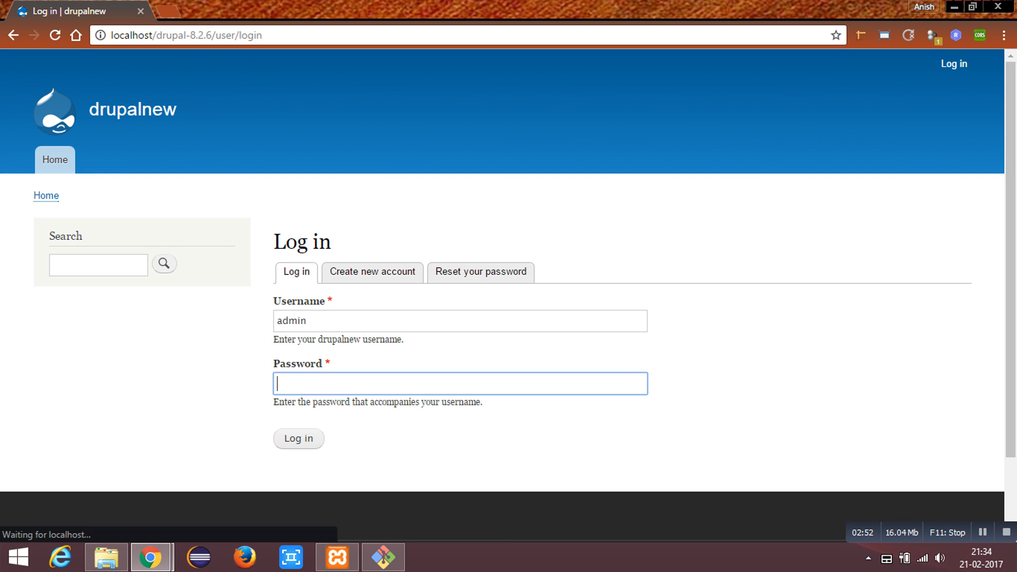
{"action": "type", "text": "password"}
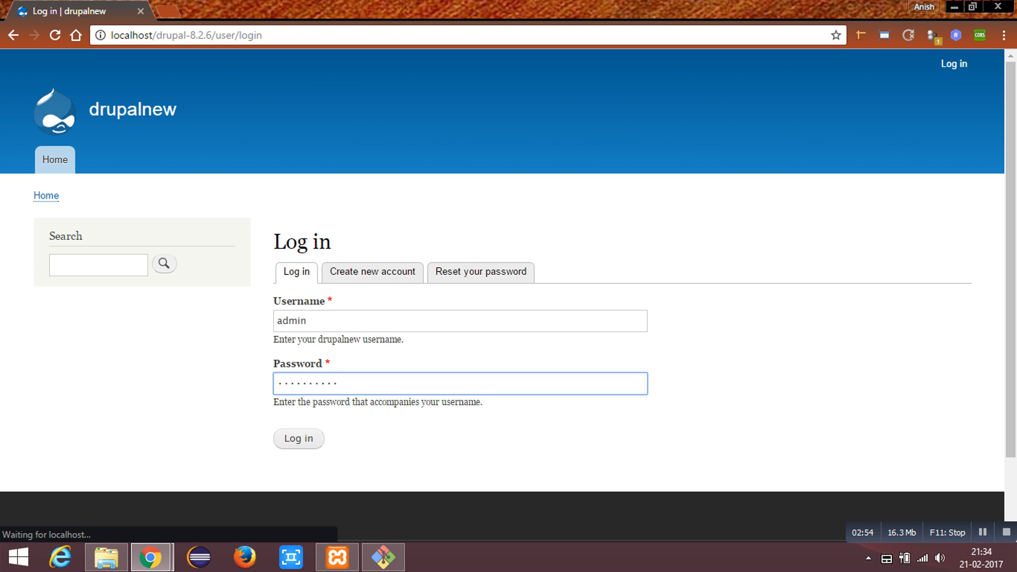
{"action": "left_click", "coordinate": [299, 438]}
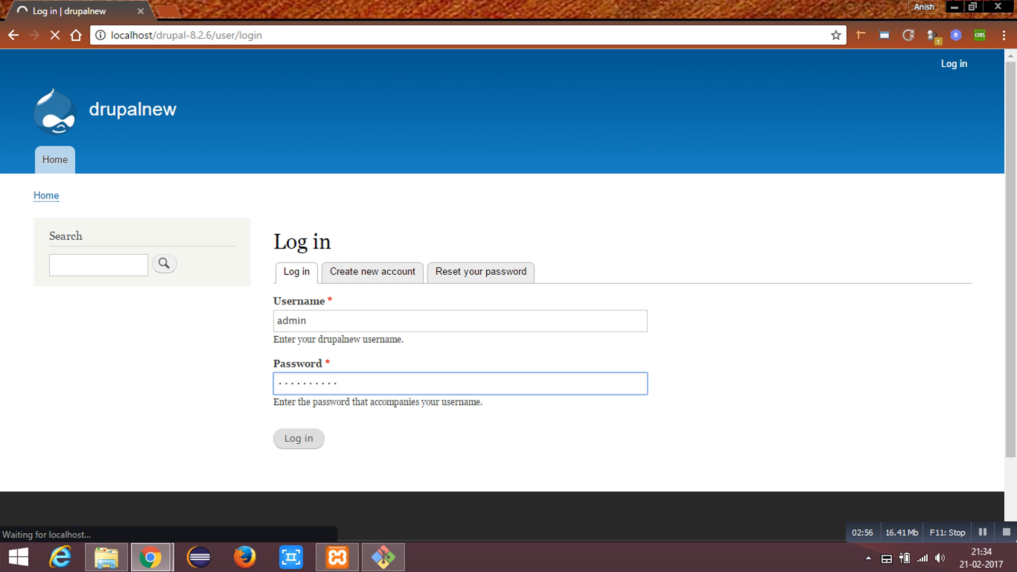